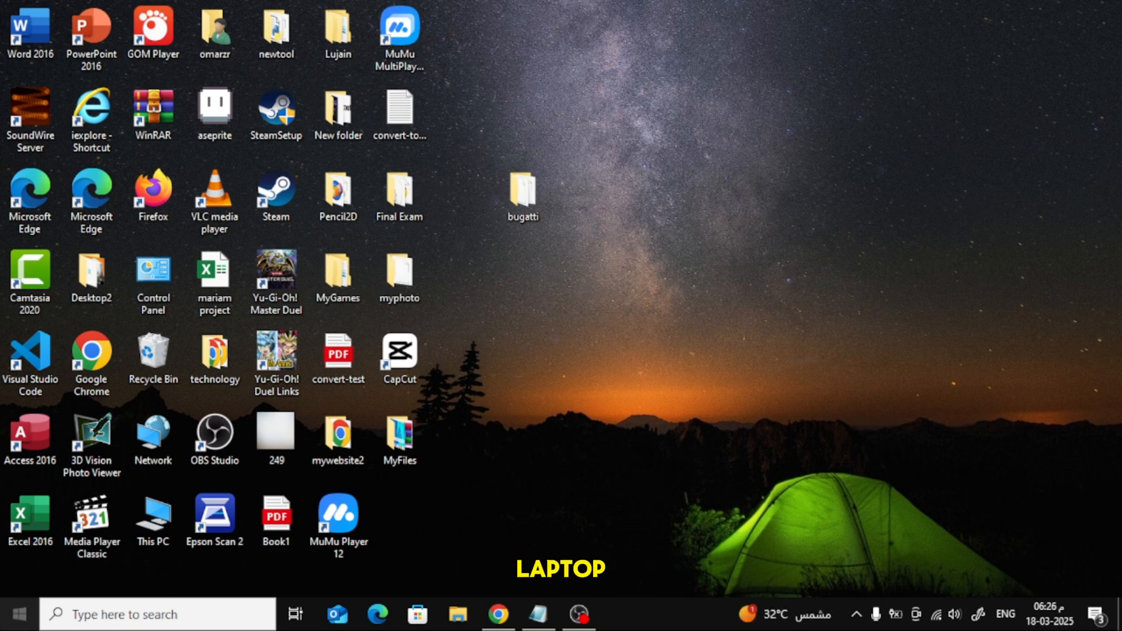
# - Search the taskbar for 'camera' so the Camera app appears as the best match
pyautogui.click(15, 614)
pyautogui.write('c')
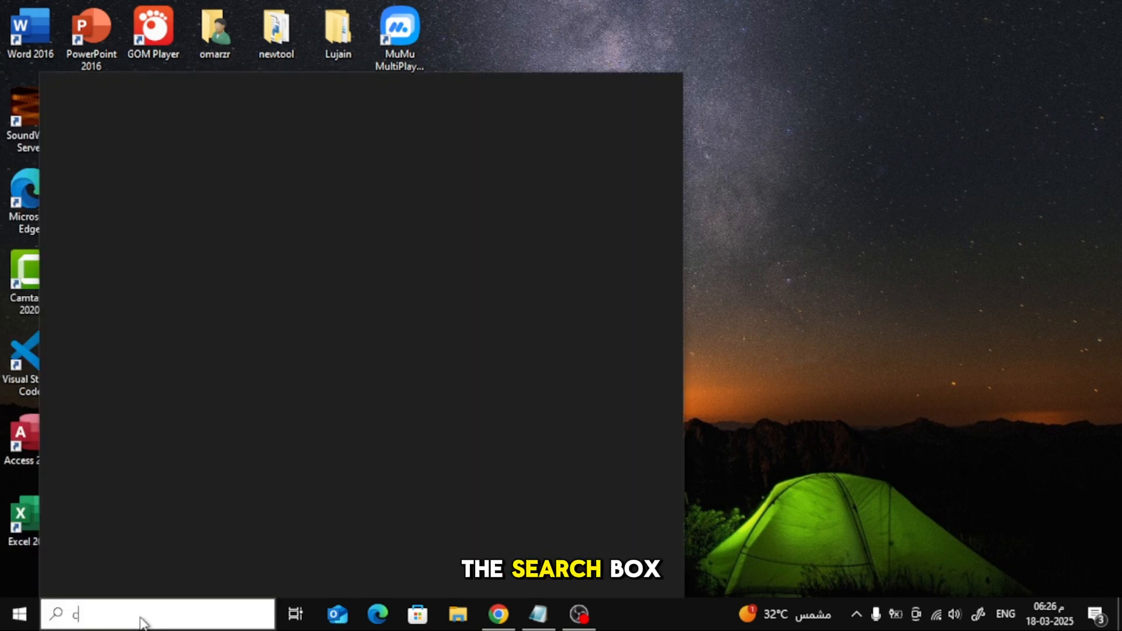
pyautogui.write('amre')
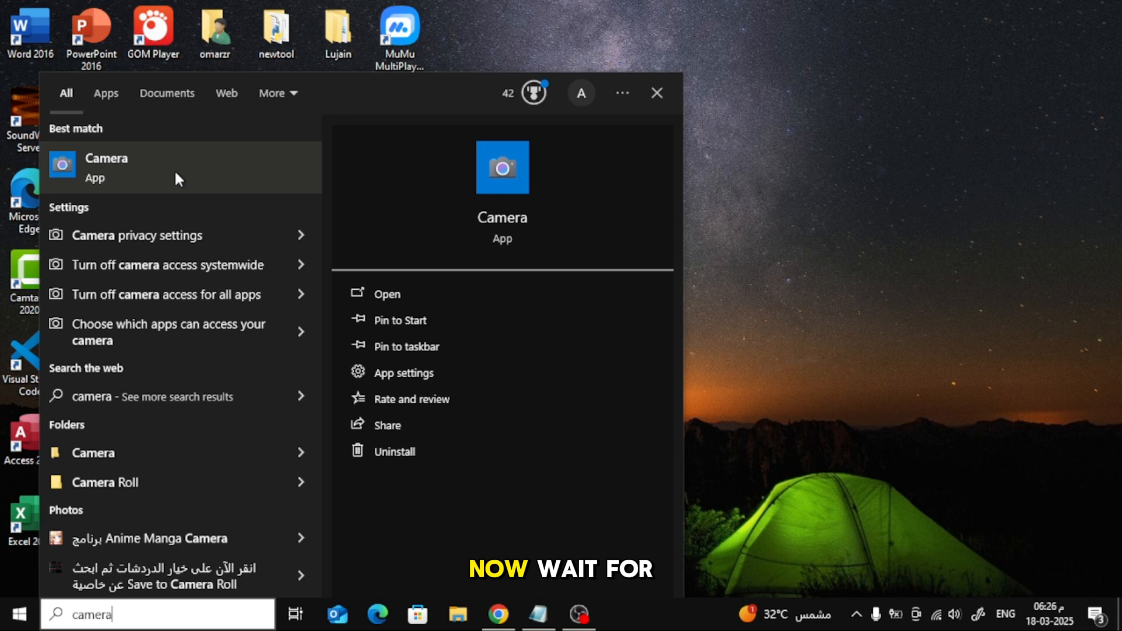
# - Launch the Camera app from the search results to see its live video preview
pyautogui.click(106, 167)
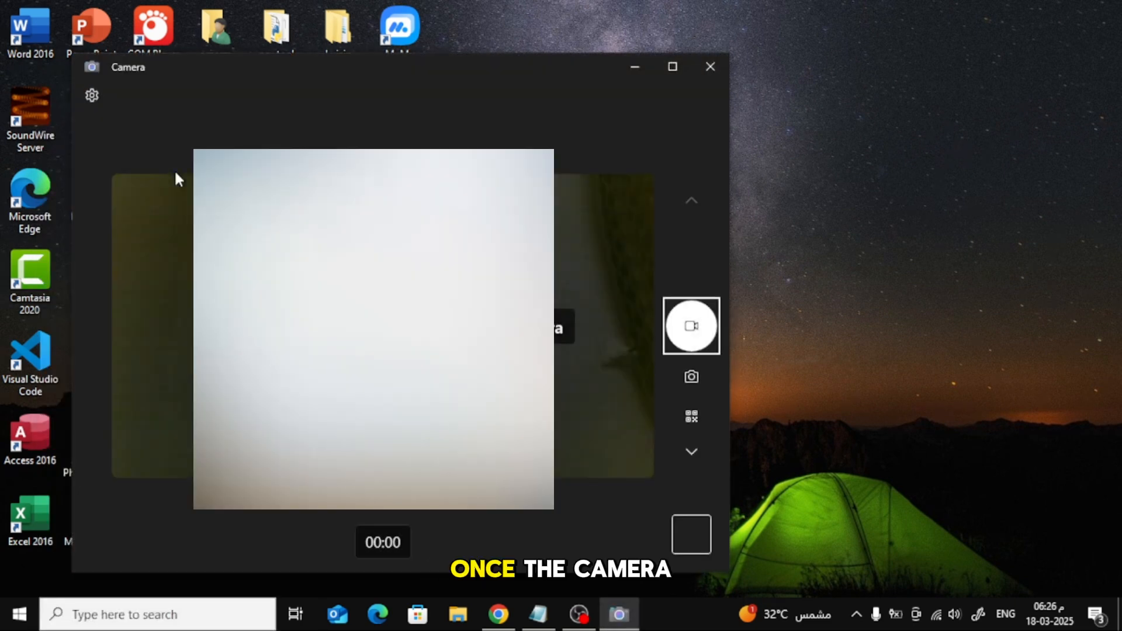
pyautogui.moveTo(691, 327)
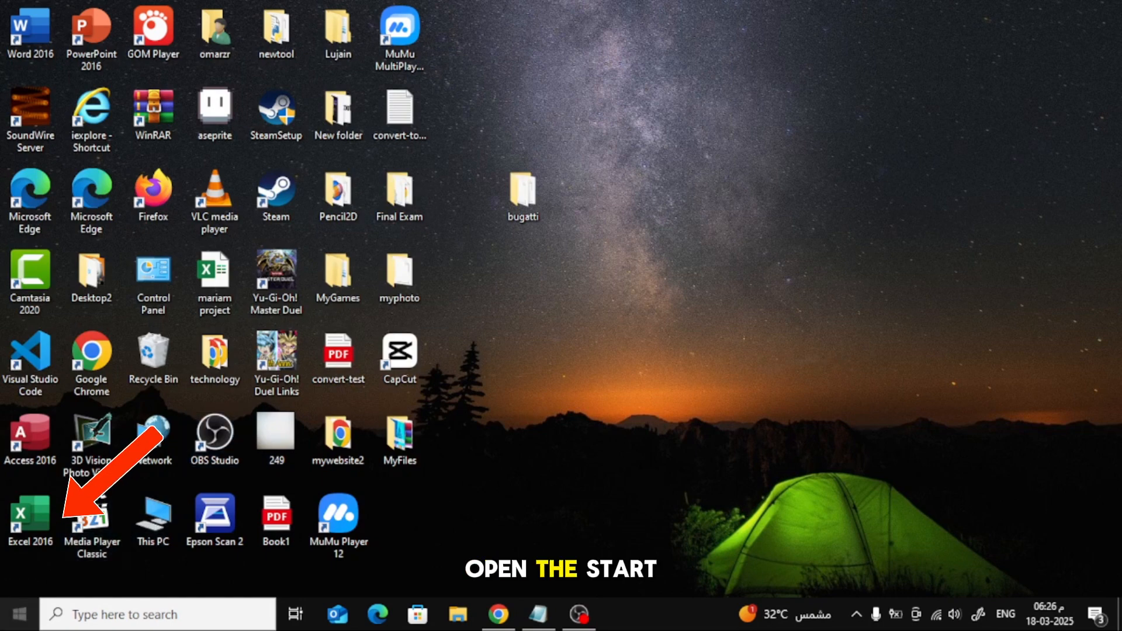
# - Bring up Windows Settings from Start and scroll its home page to the Privacy category
pyautogui.click(18, 614)
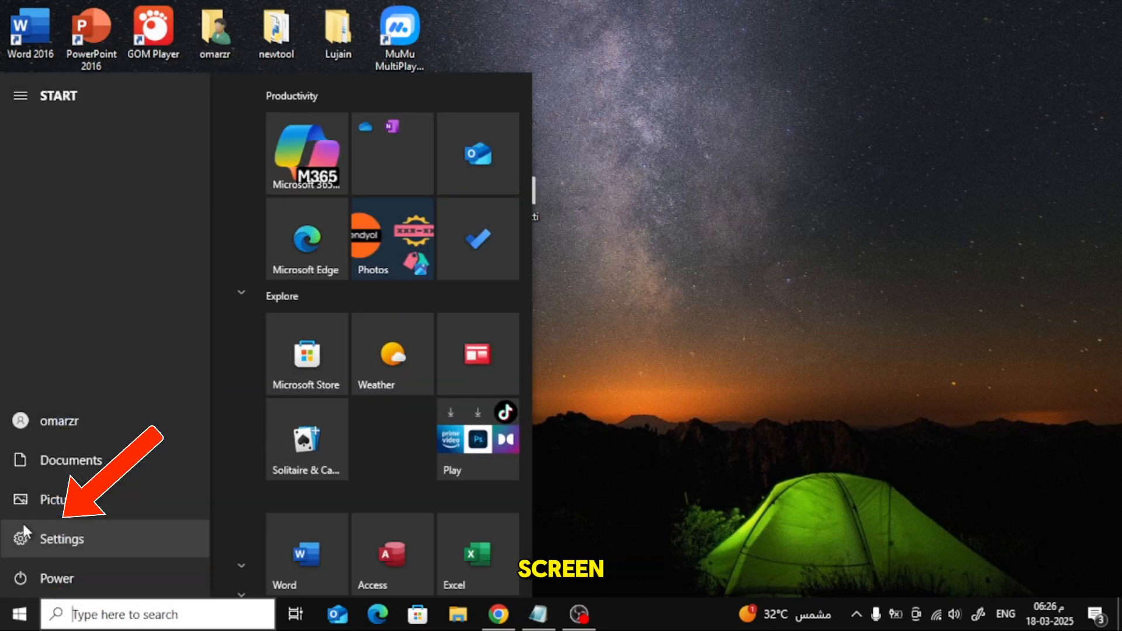
pyautogui.click(62, 539)
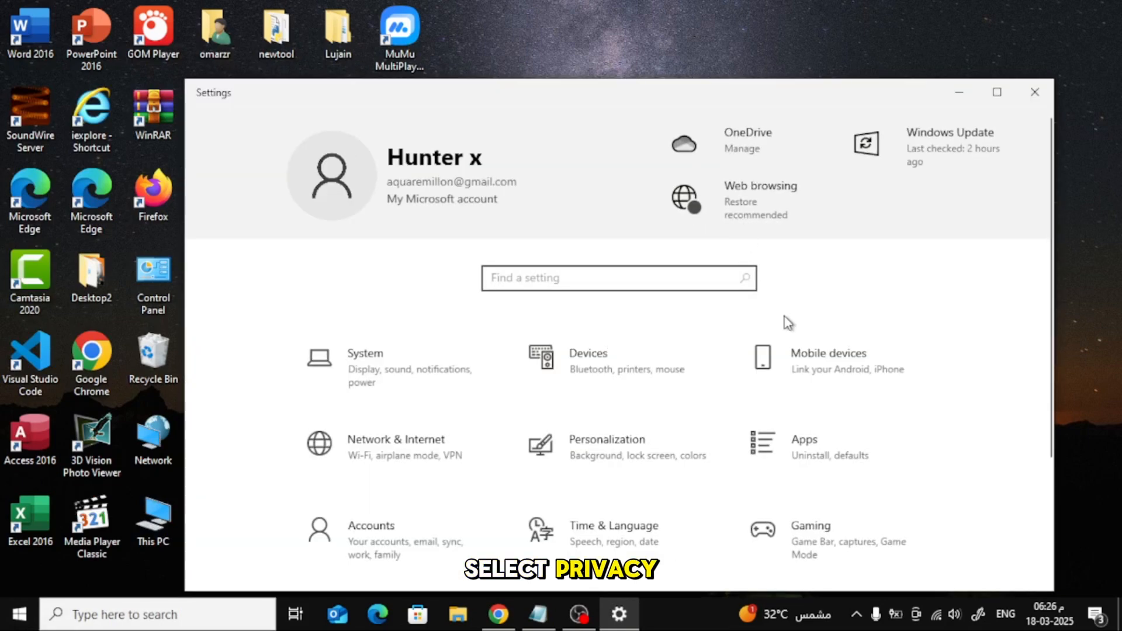
pyautogui.scroll(-3)
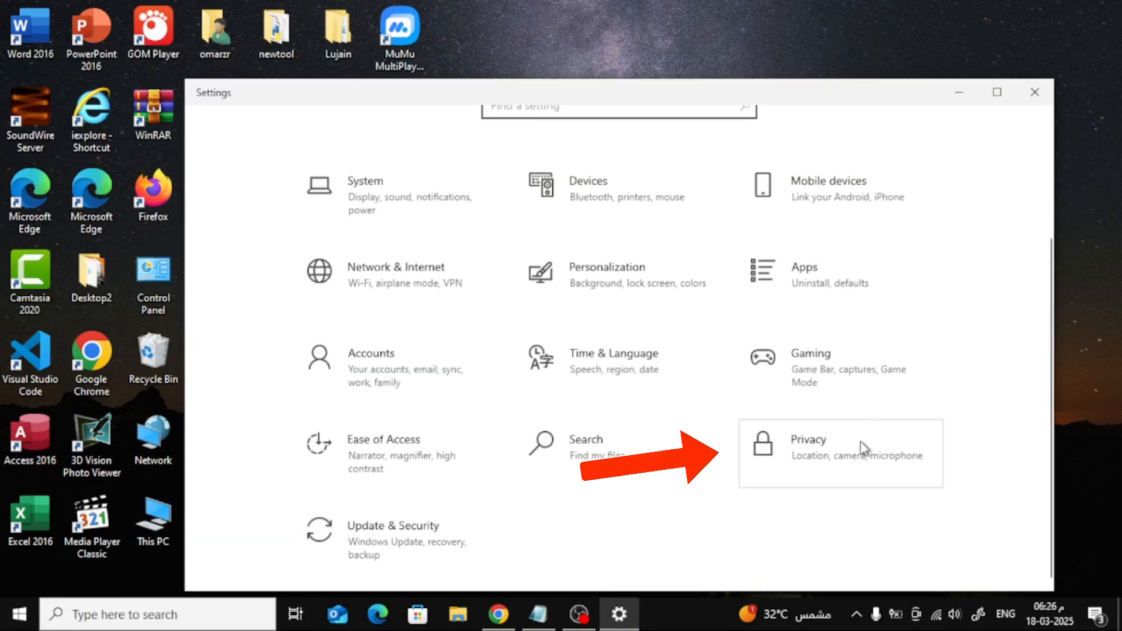
pyautogui.moveTo(857, 385)
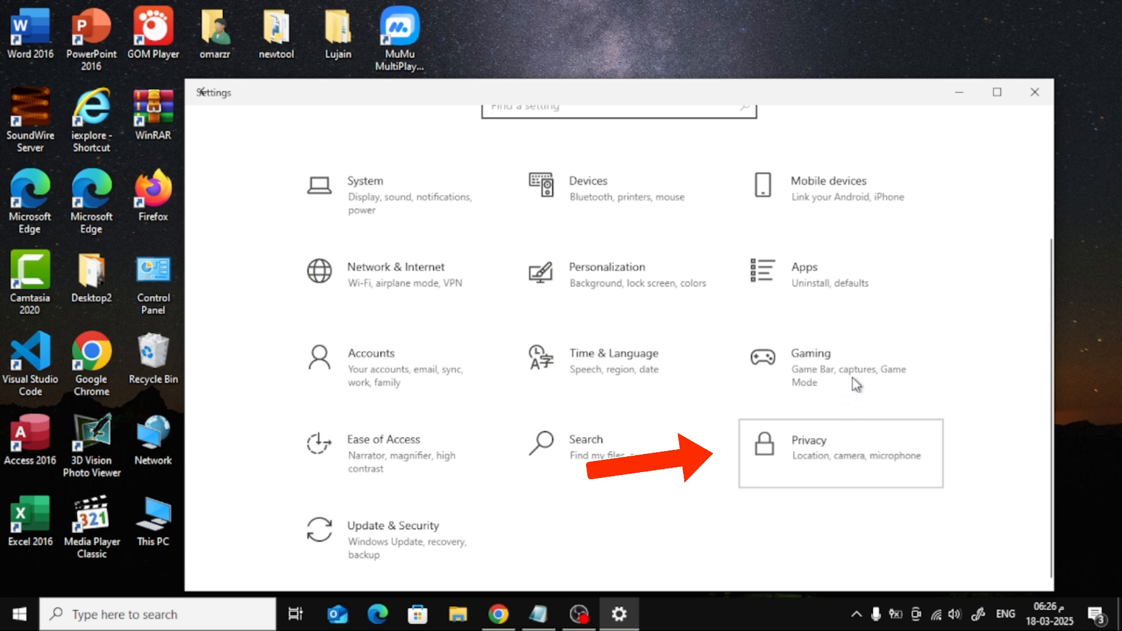
# - Show the Camera privacy page and verify device, Store app and desktop app access are all On
pyautogui.click(841, 453)
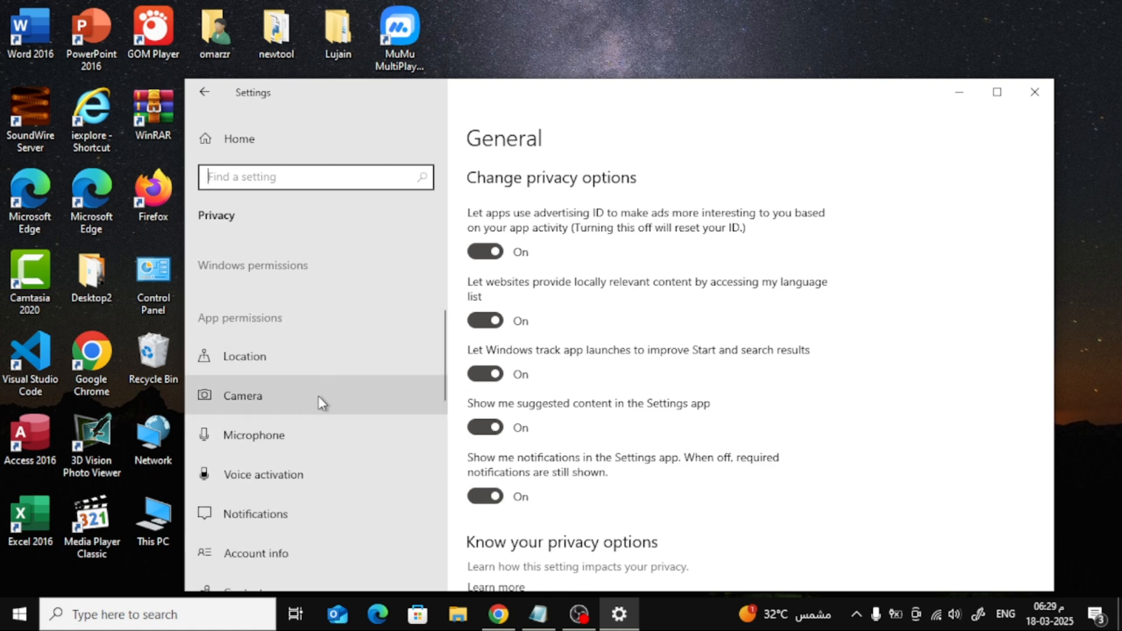
pyautogui.click(243, 396)
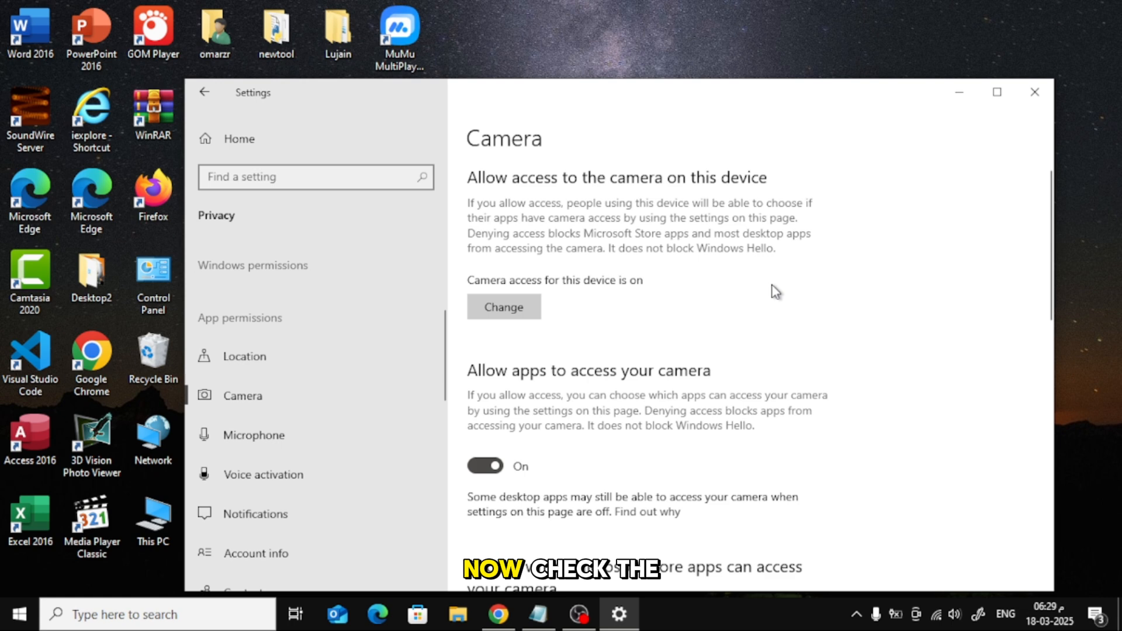
pyautogui.moveTo(630, 294)
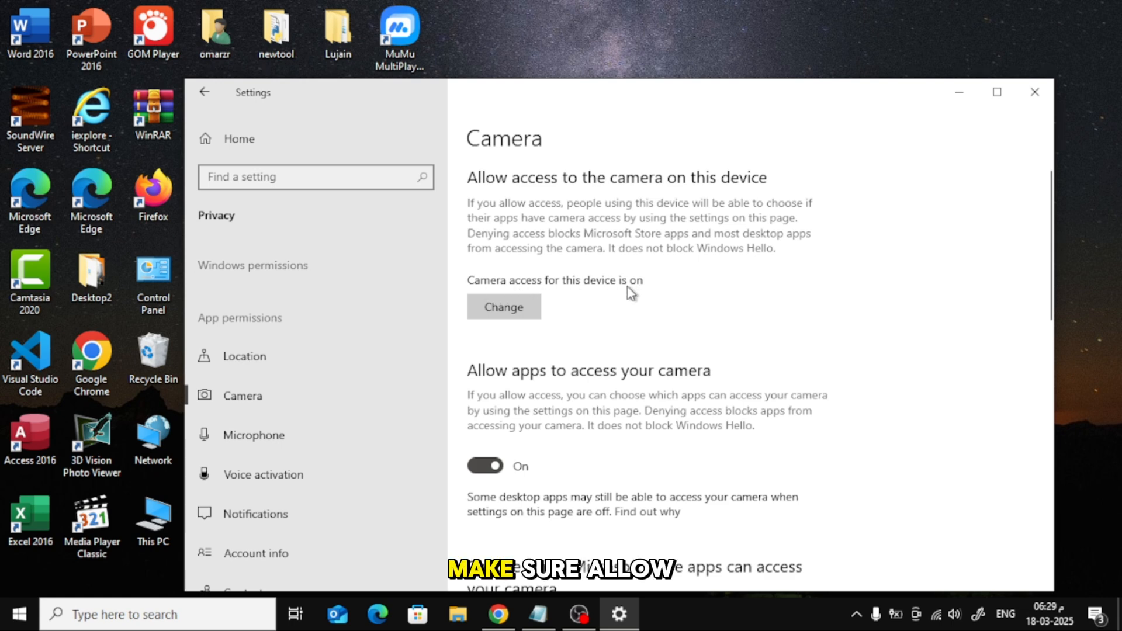
pyautogui.scroll(-3)
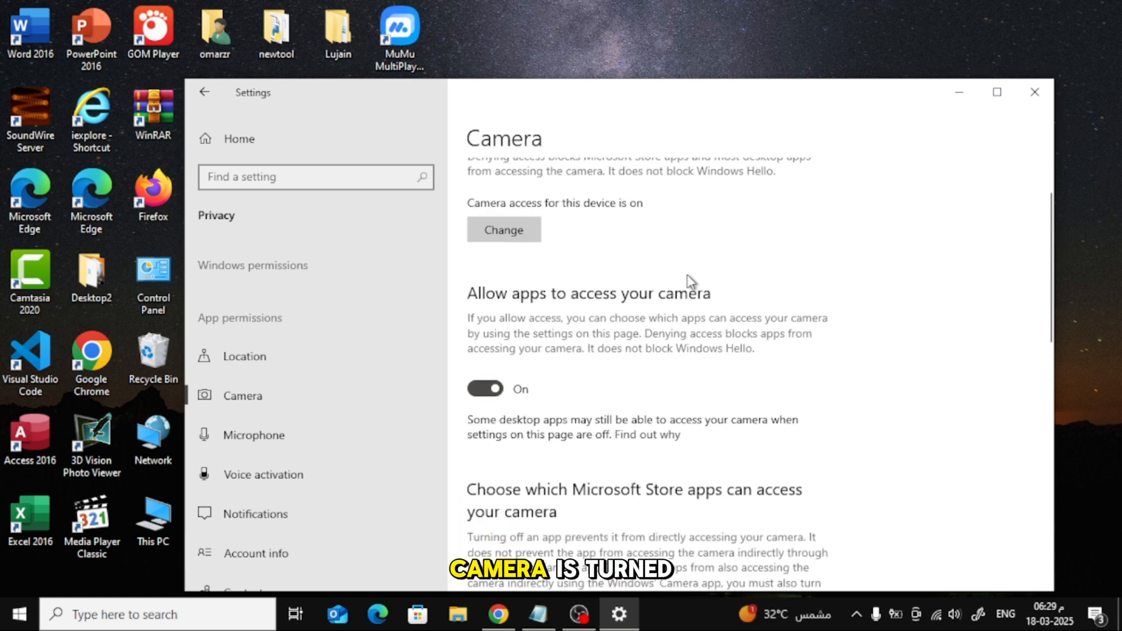
pyautogui.scroll(-3)
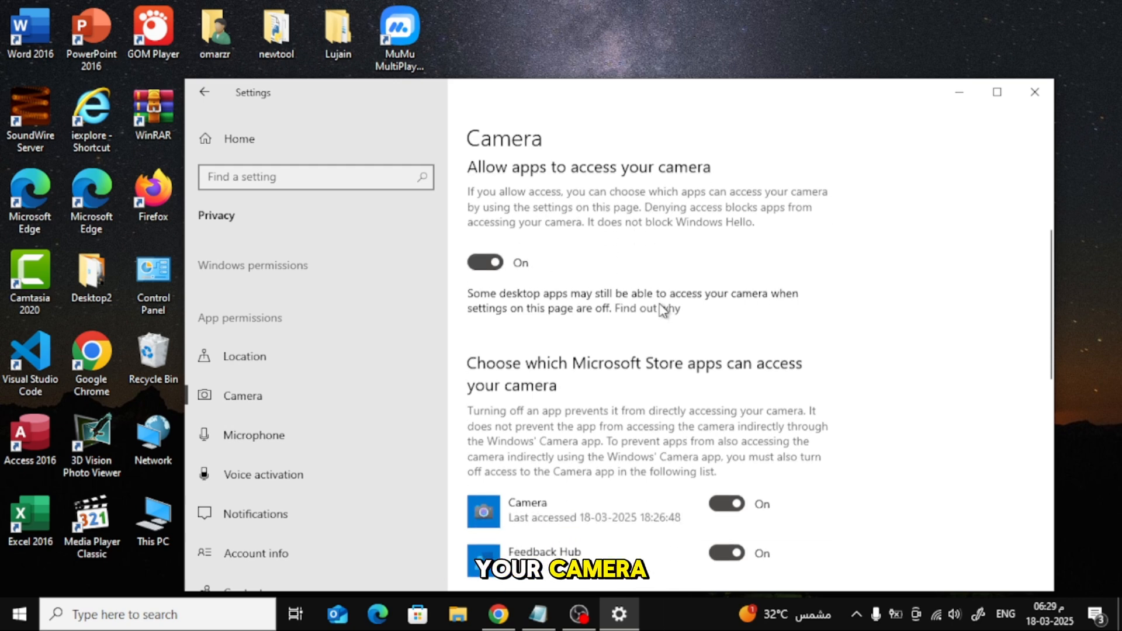
pyautogui.scroll(-3)
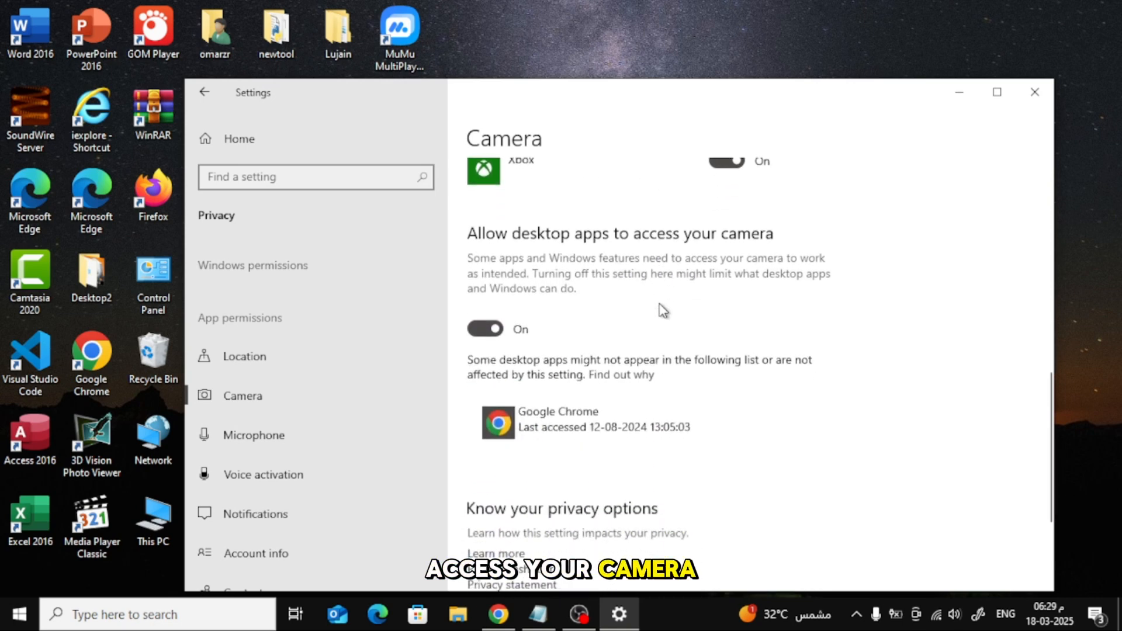
pyautogui.scroll(-3)
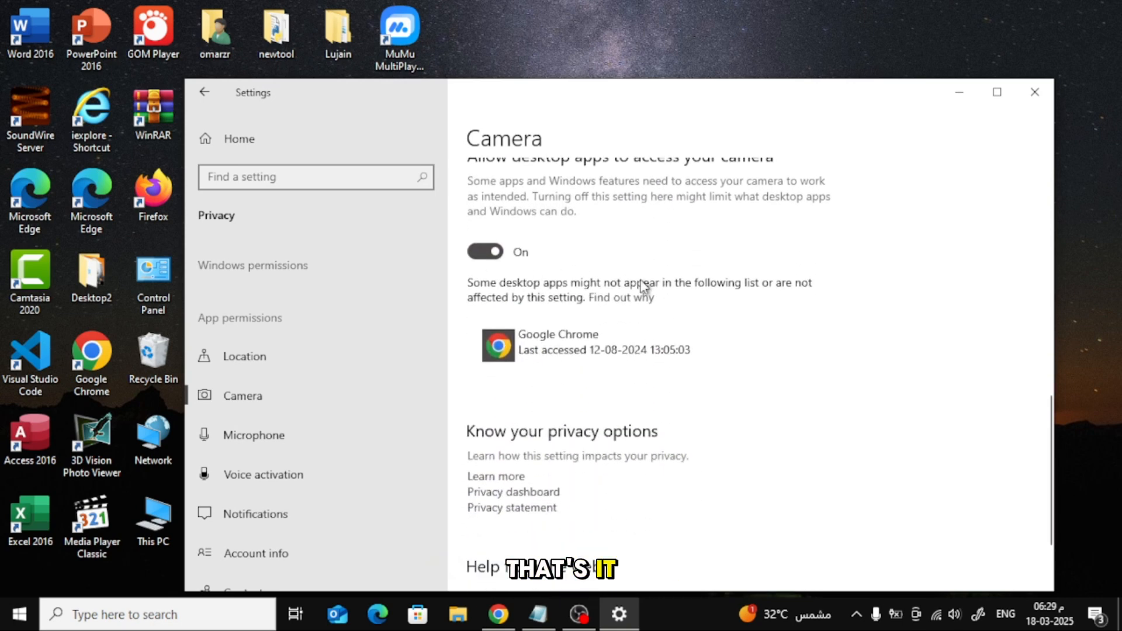
pyautogui.scroll(-3)
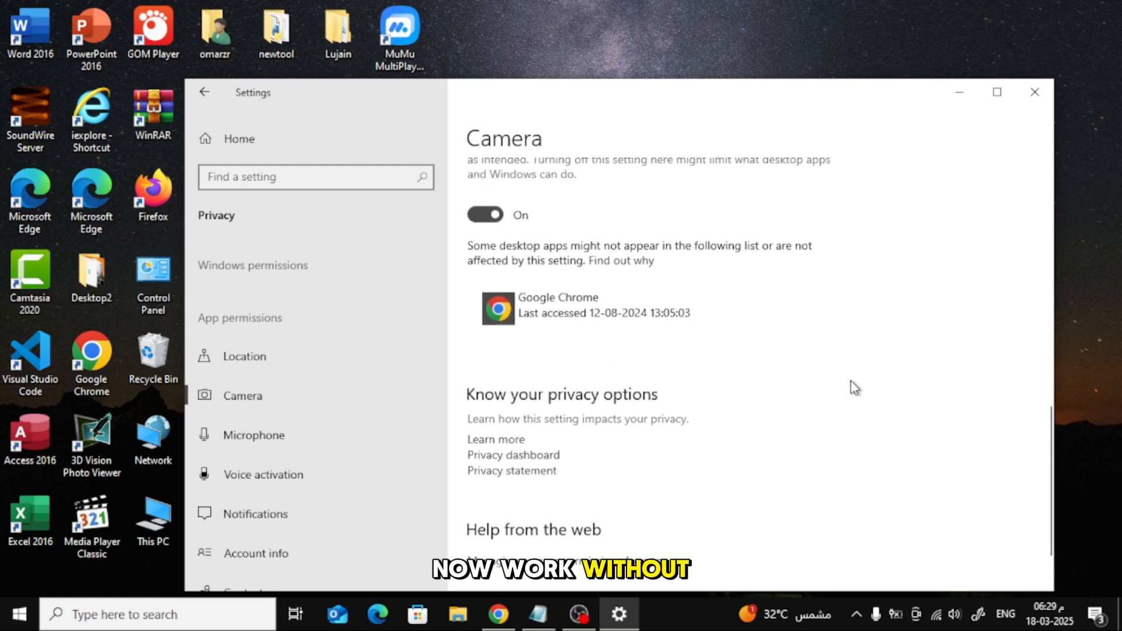